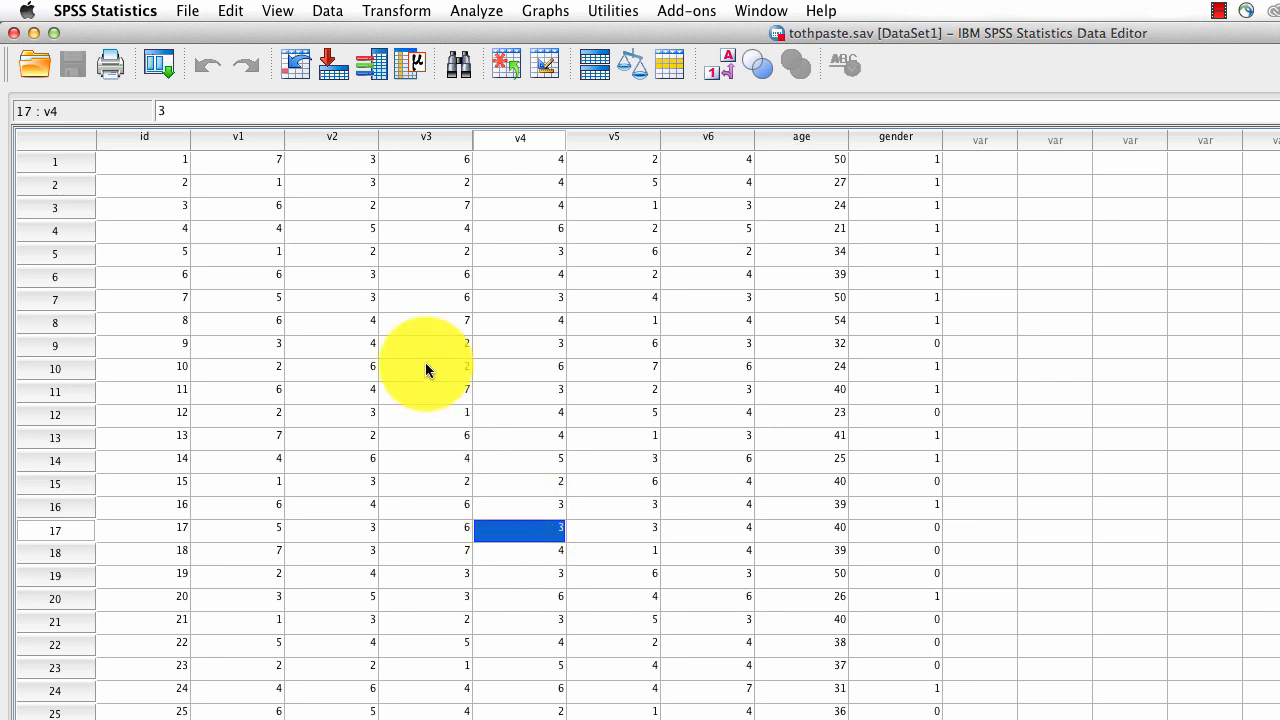
- Start a Factor Analysis from Analyze > Dimension Reduction for the toothpaste dataset
left_click(476, 11)
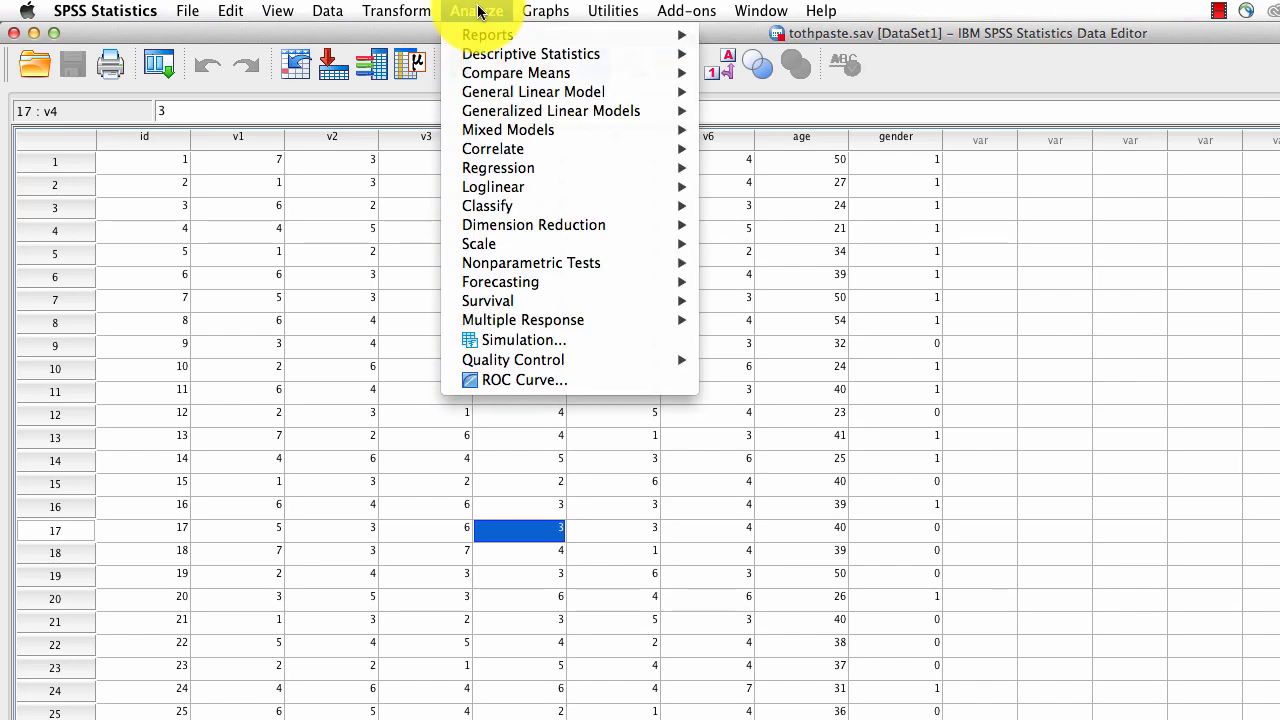
mouse_move(533, 224)
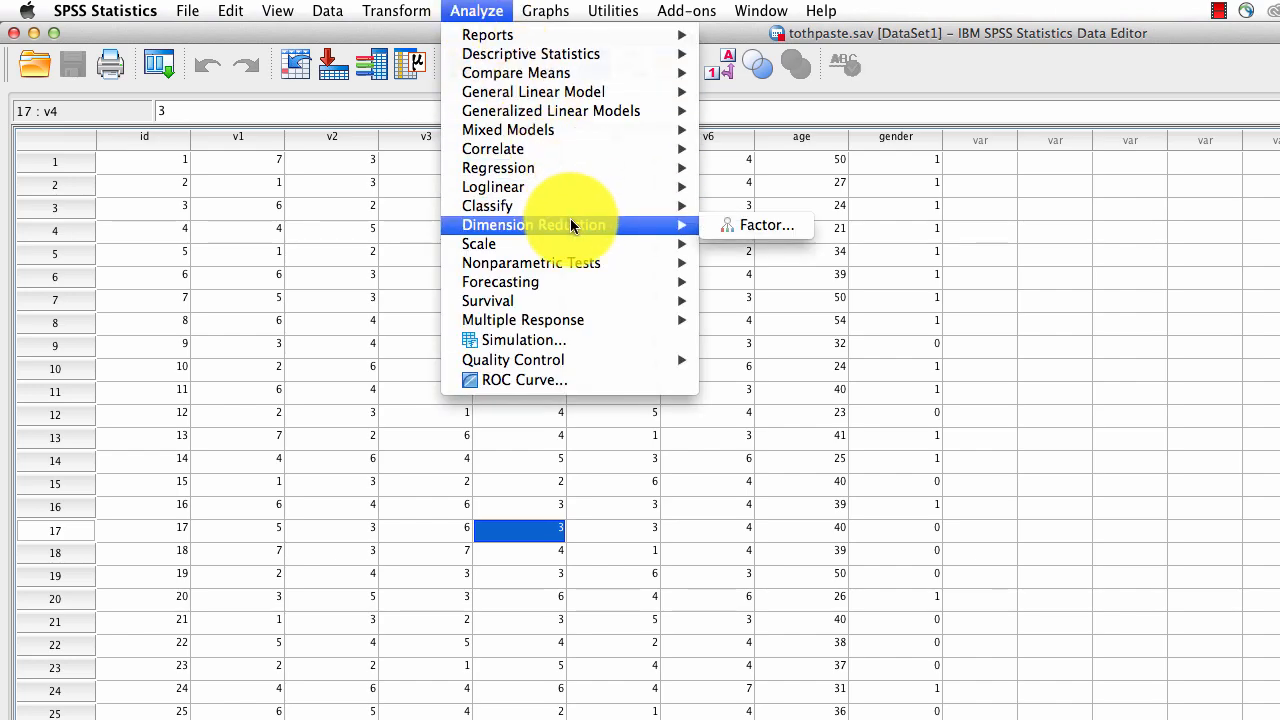
left_click(767, 224)
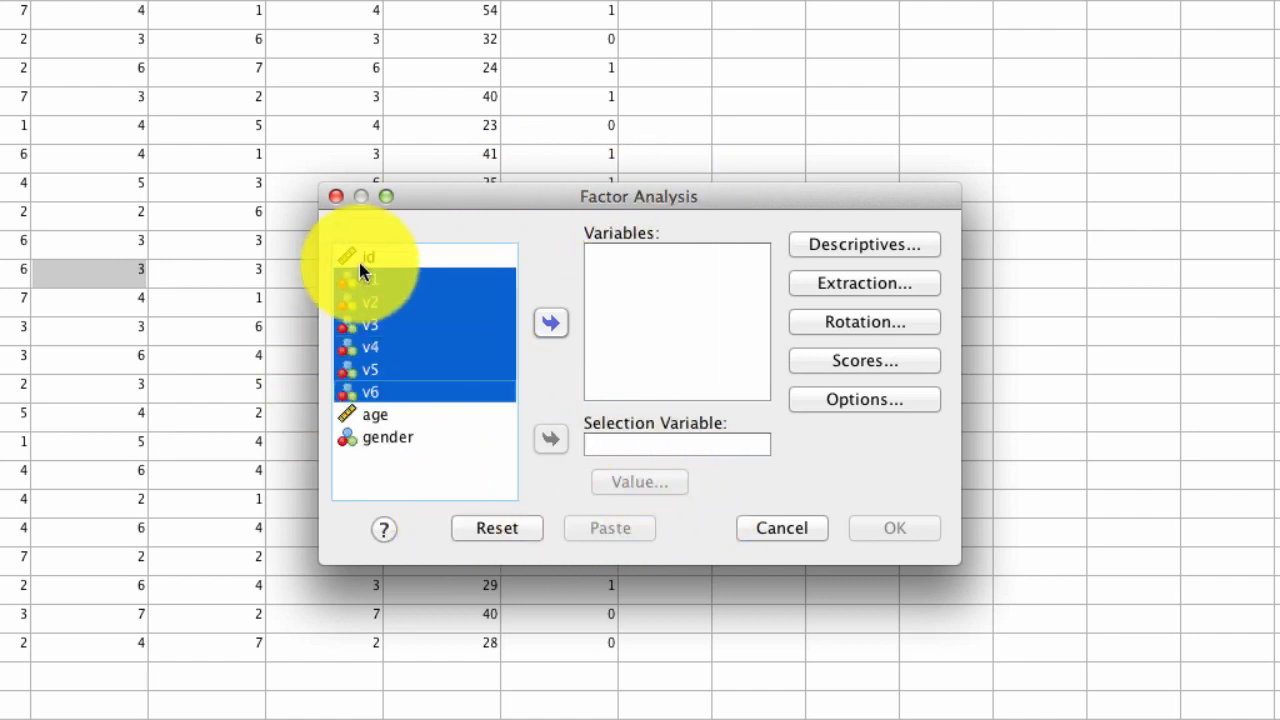
- Move v1 through v6 into the Variables box, leaving id, age and gender out
left_click(550, 322)
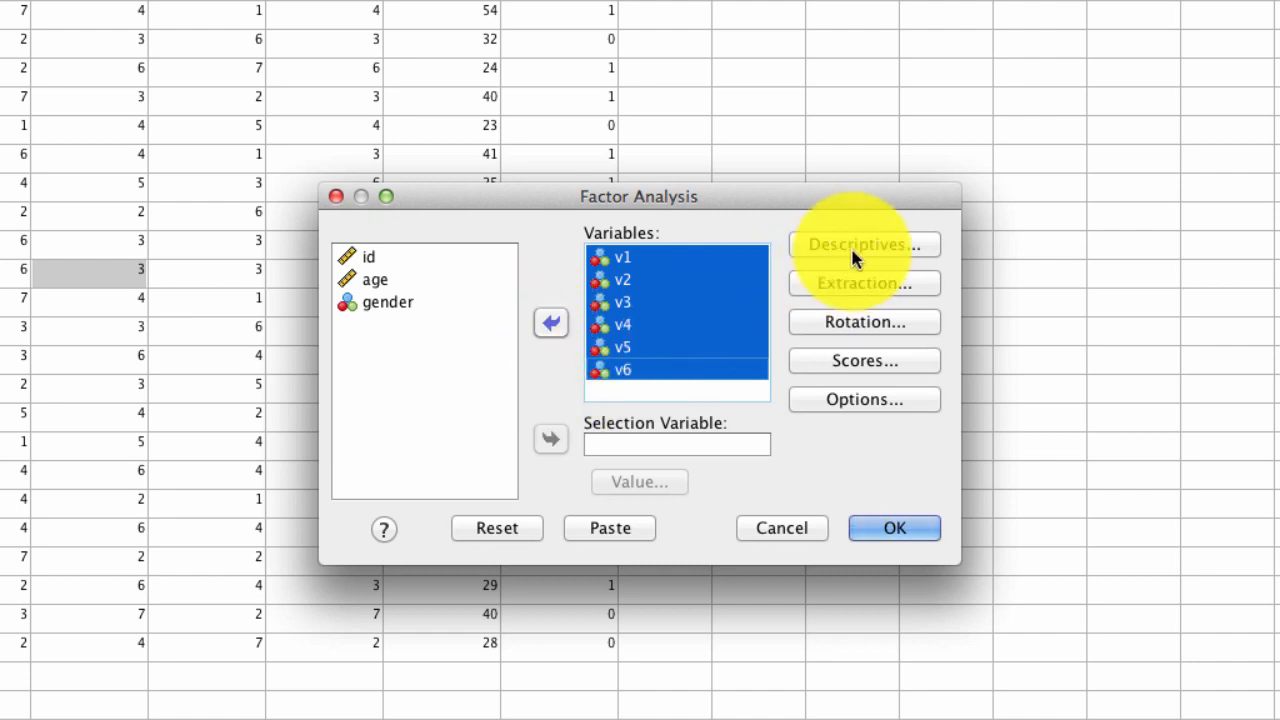
- Request Anti-image matrices and KMO and Bartlett's test of sphericity in Descriptives
left_click(863, 244)
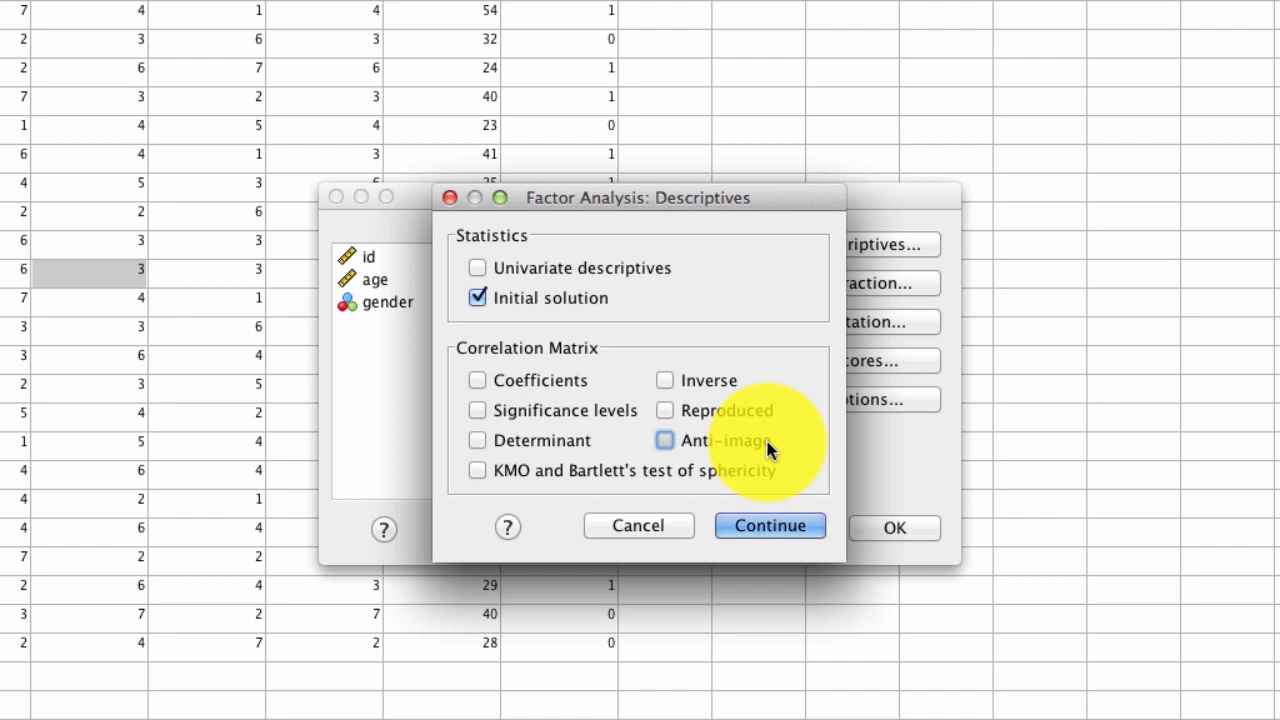
left_click(664, 440)
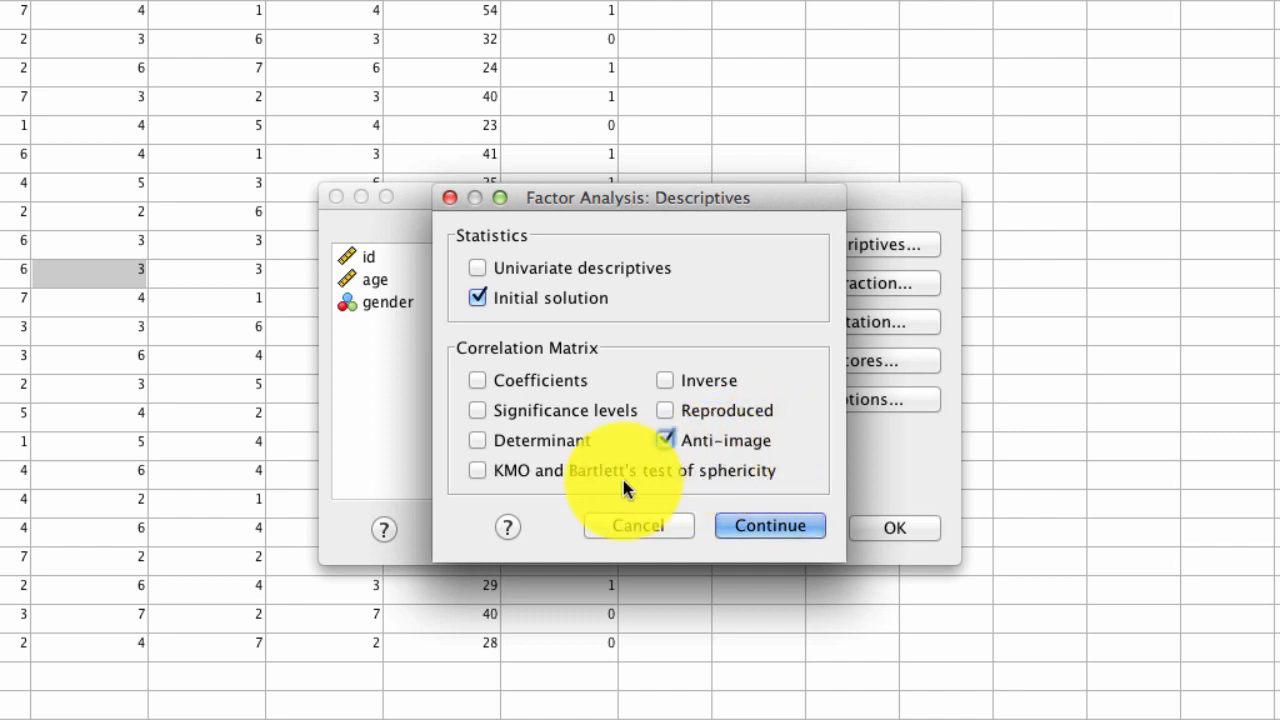
left_click(477, 470)
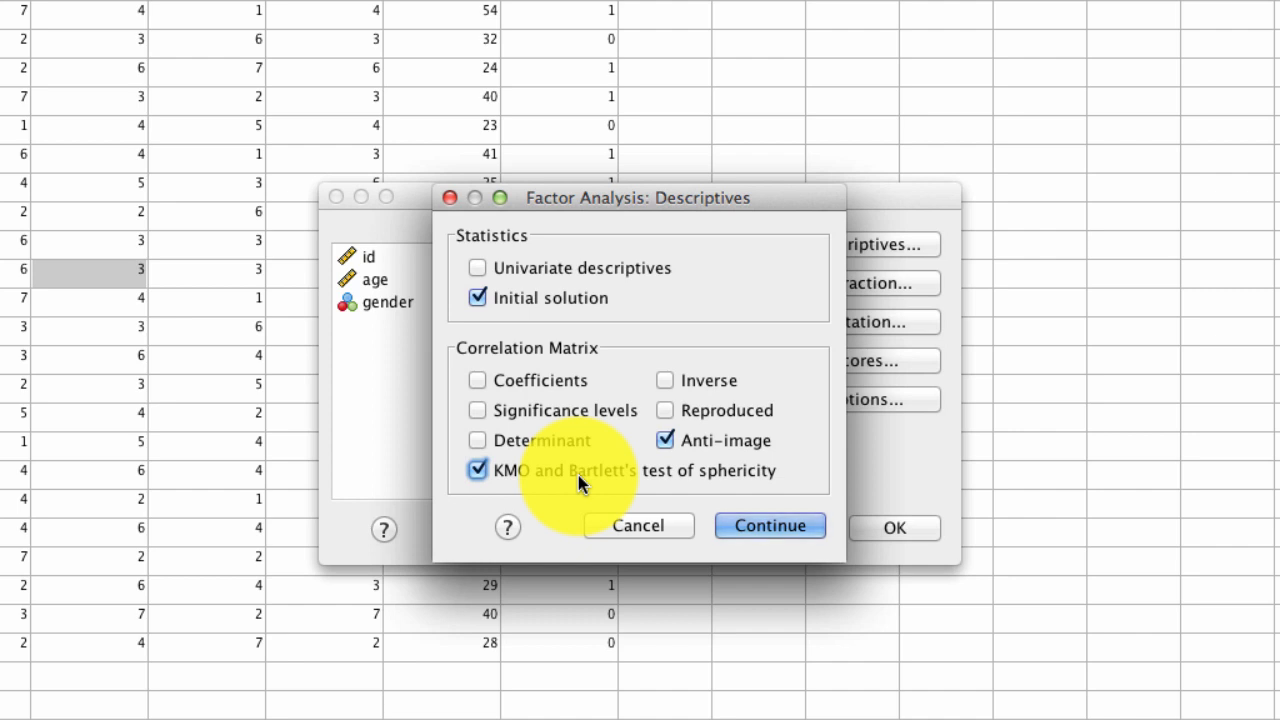
left_click(769, 525)
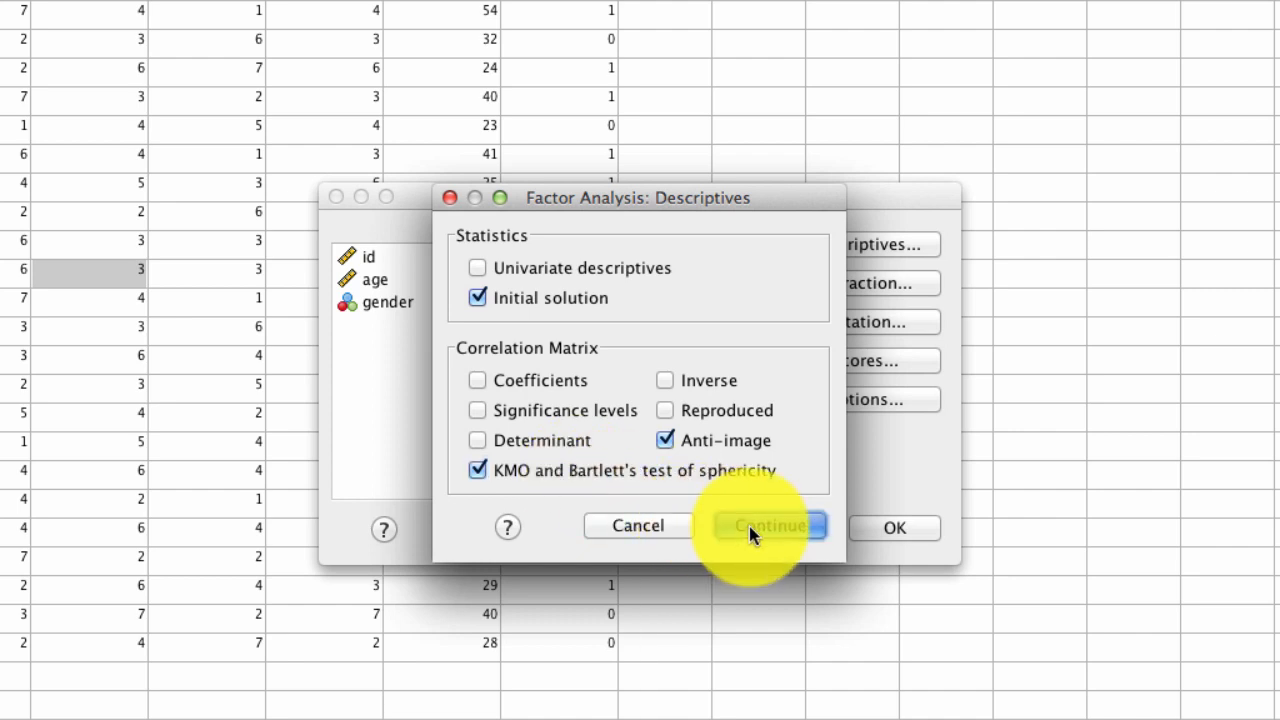
left_click(770, 527)
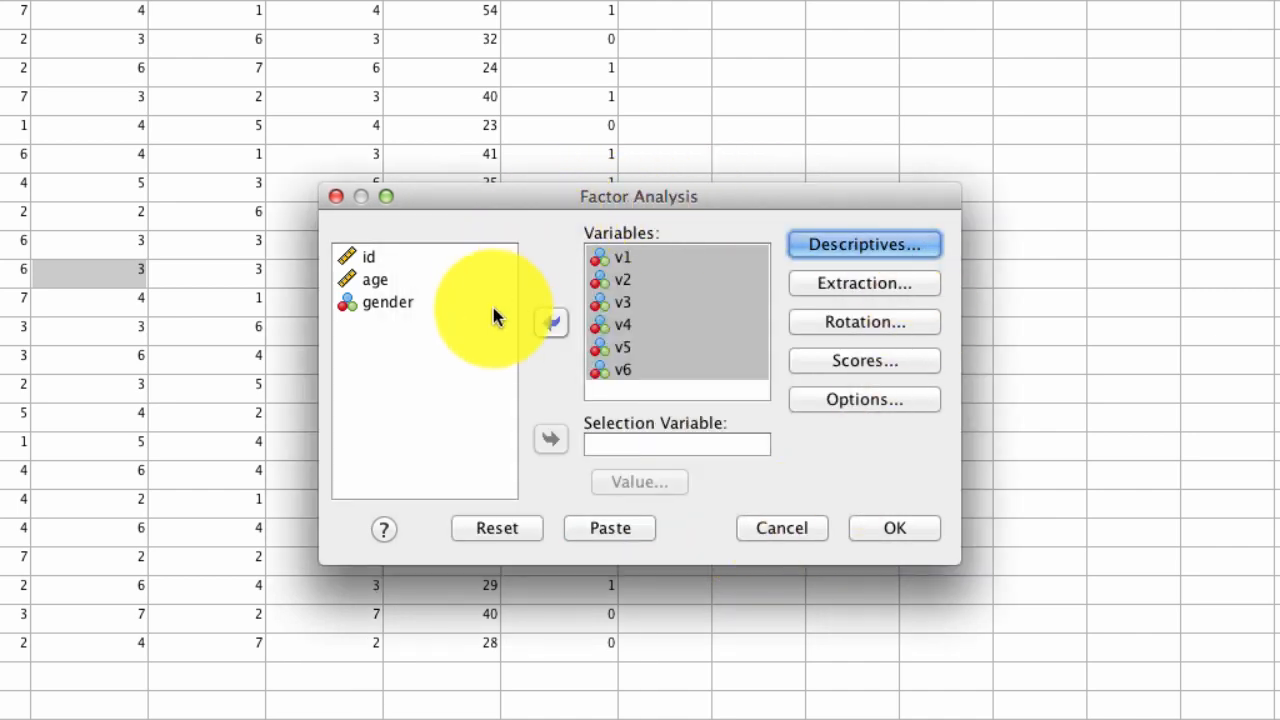
mouse_move(497, 321)
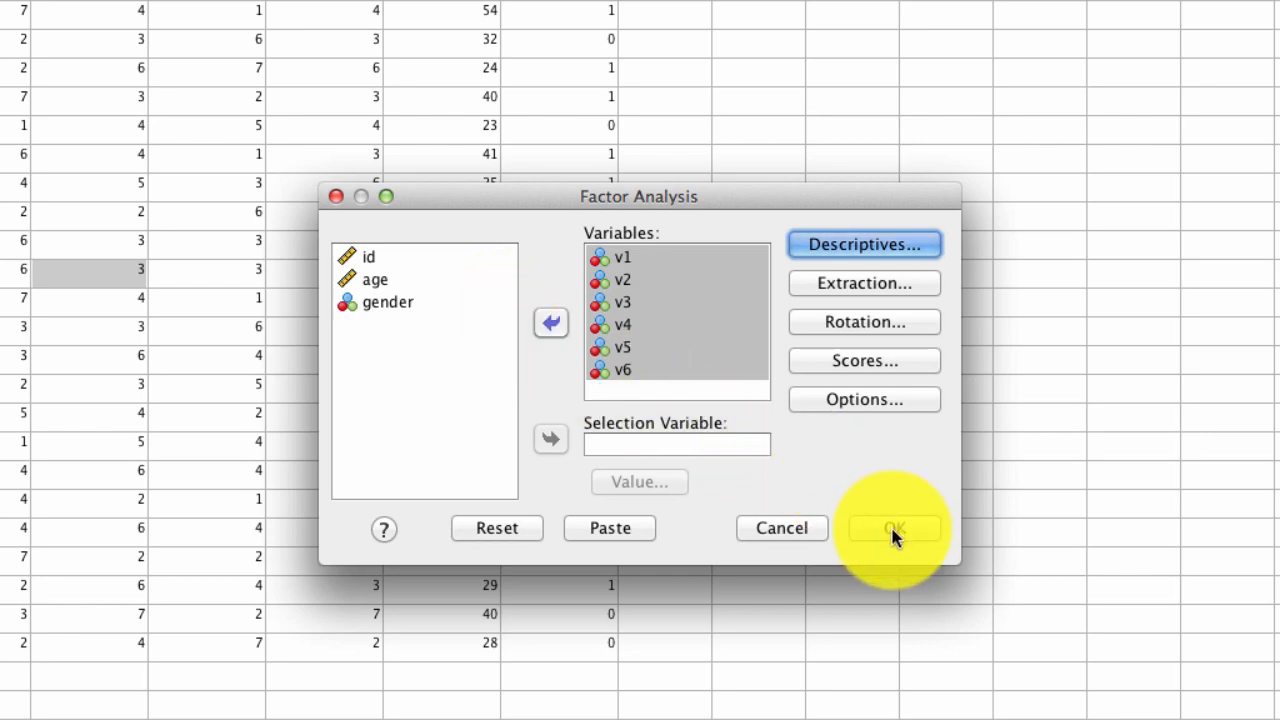
- Run the factor analysis and view the KMO .660, Bartlett's .000 and anti-image output
left_click(893, 528)
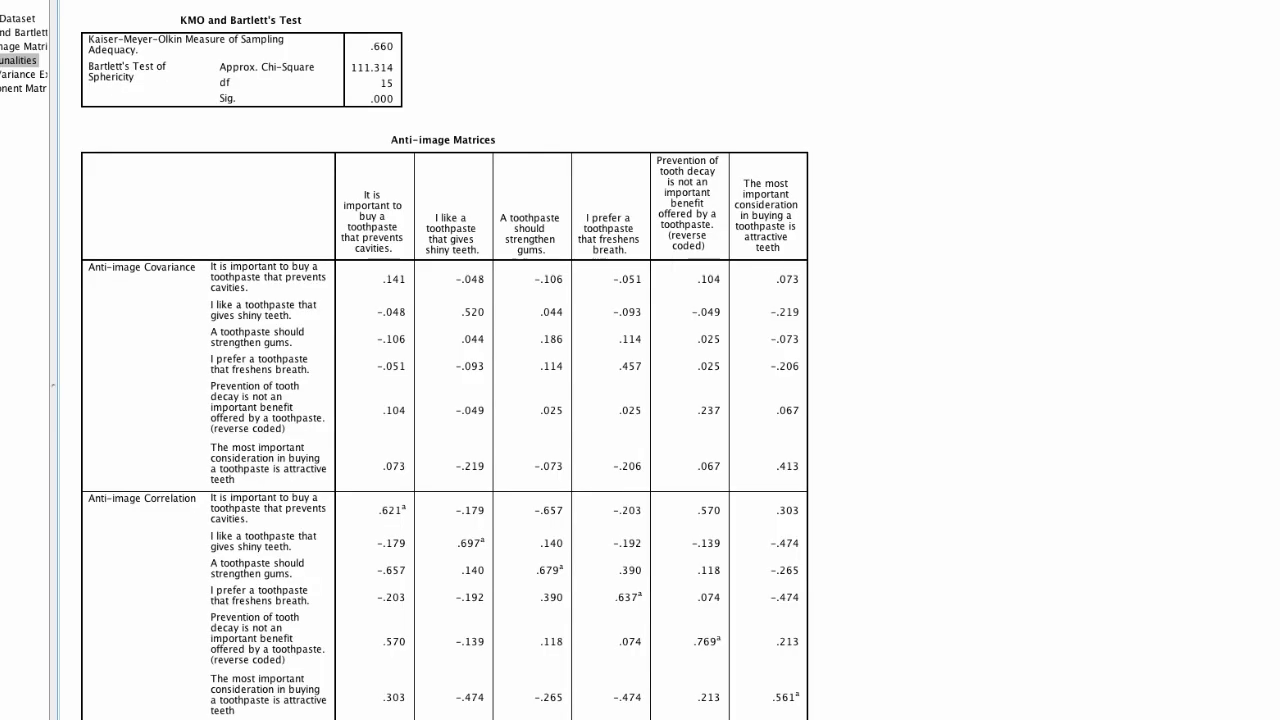
left_click(355, 53)
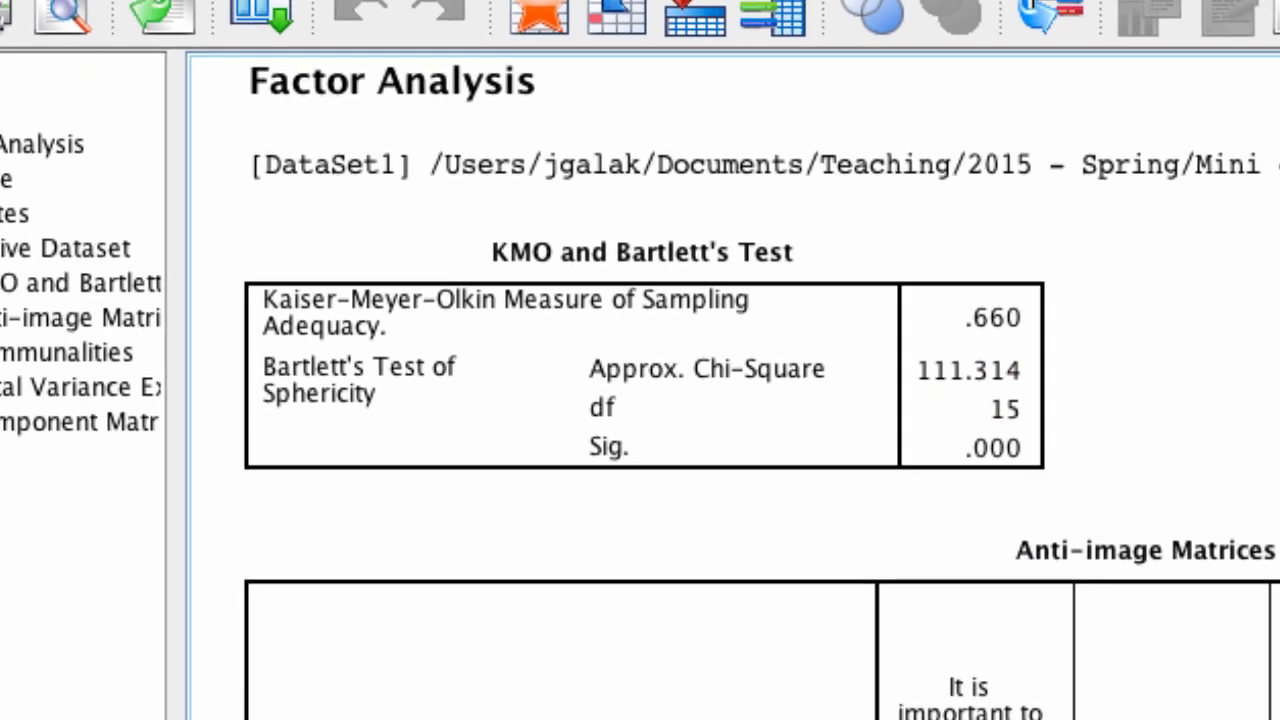
scroll("down", 3)
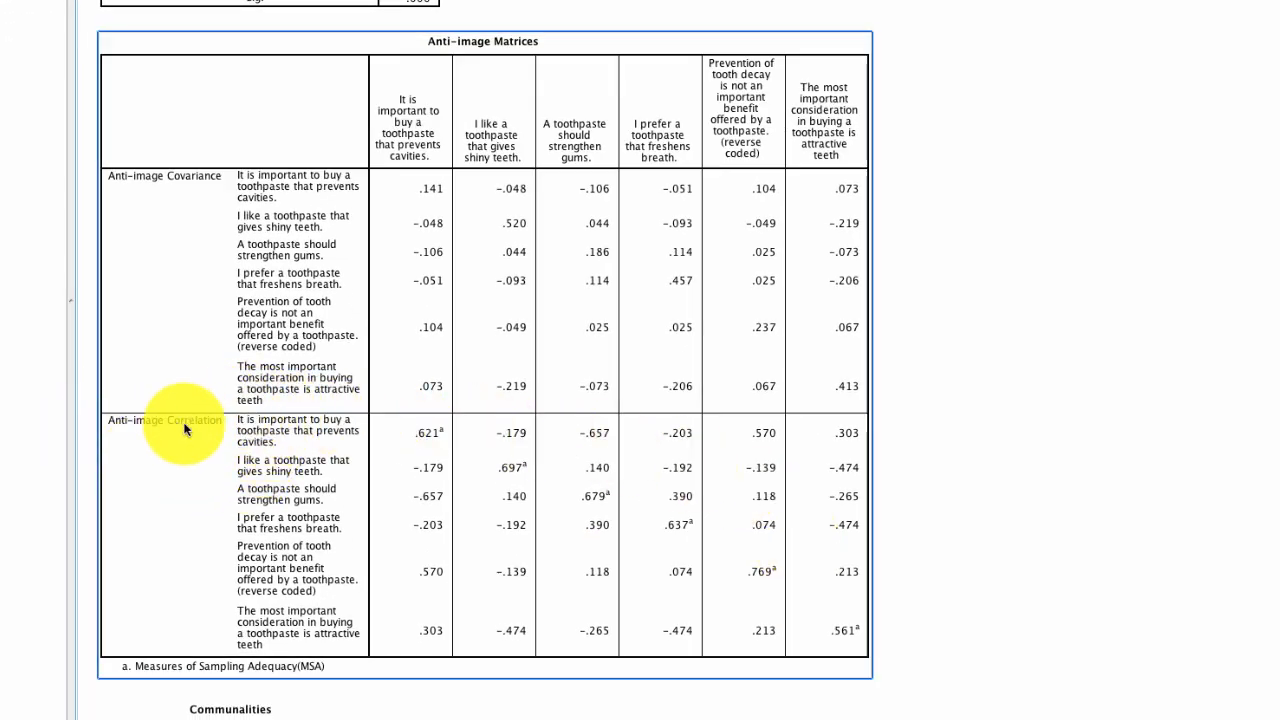
scroll("down", 3)
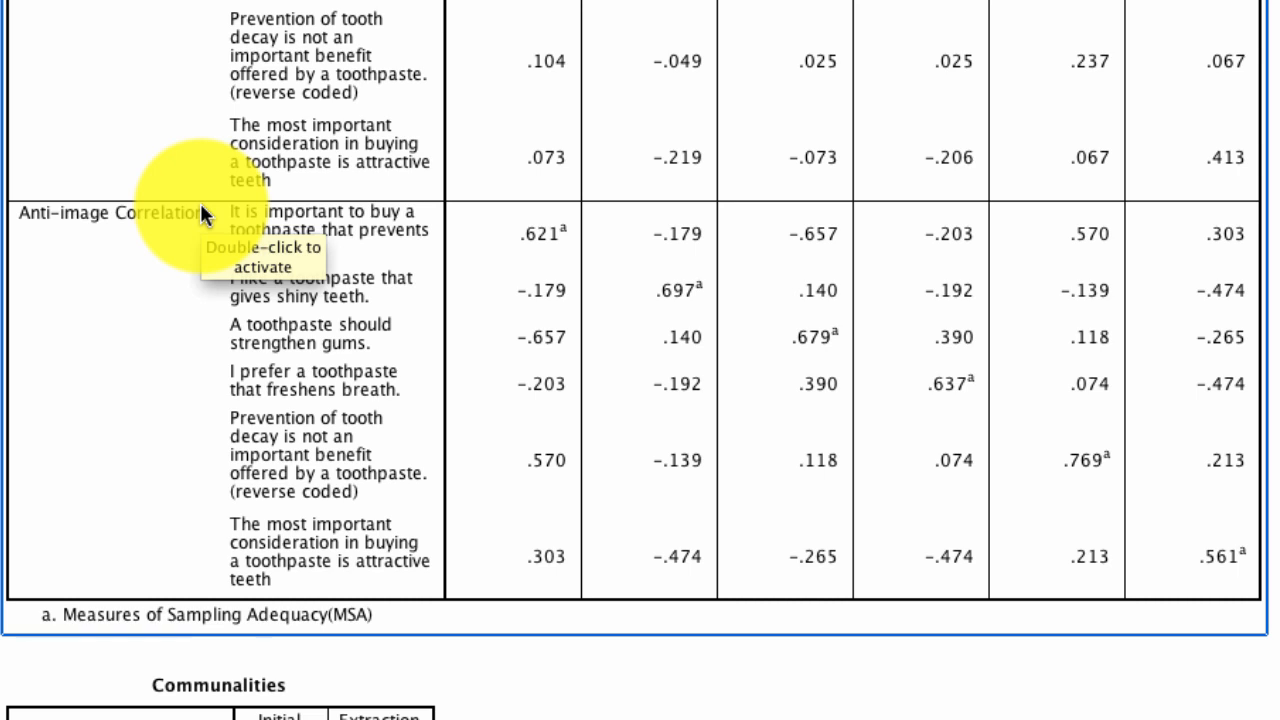
double_click(280, 230)
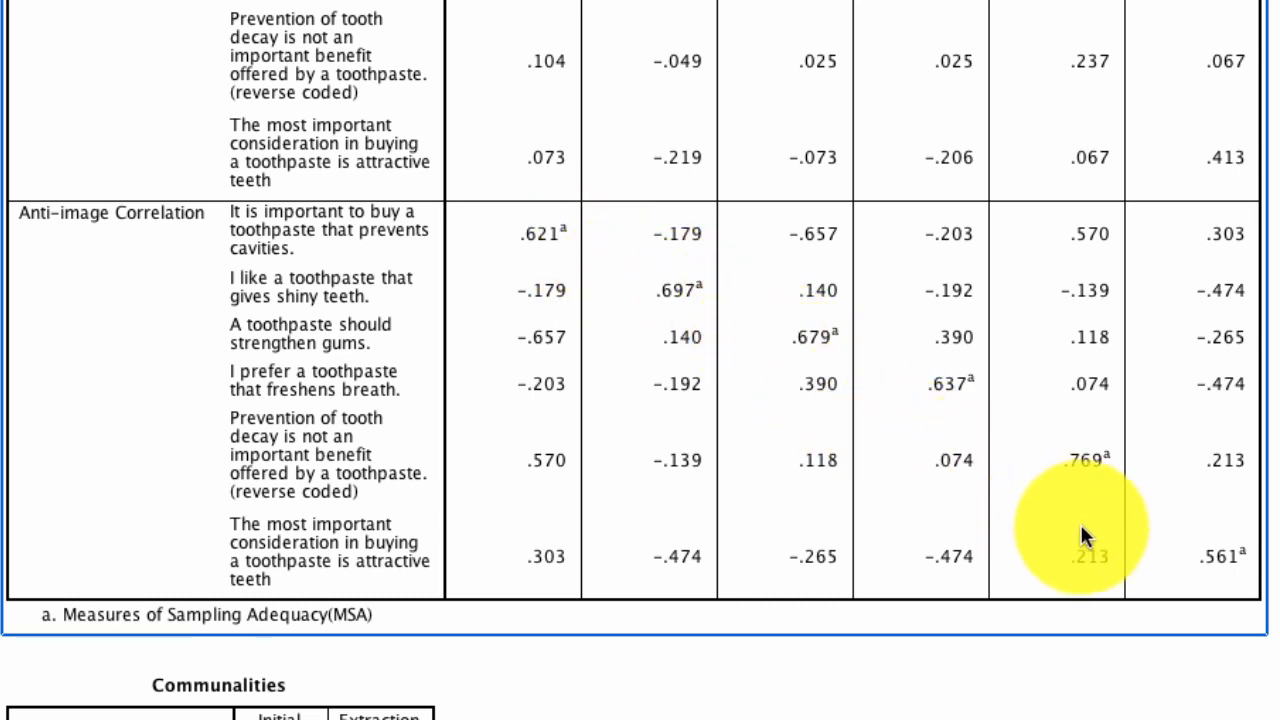
mouse_move(545, 250)
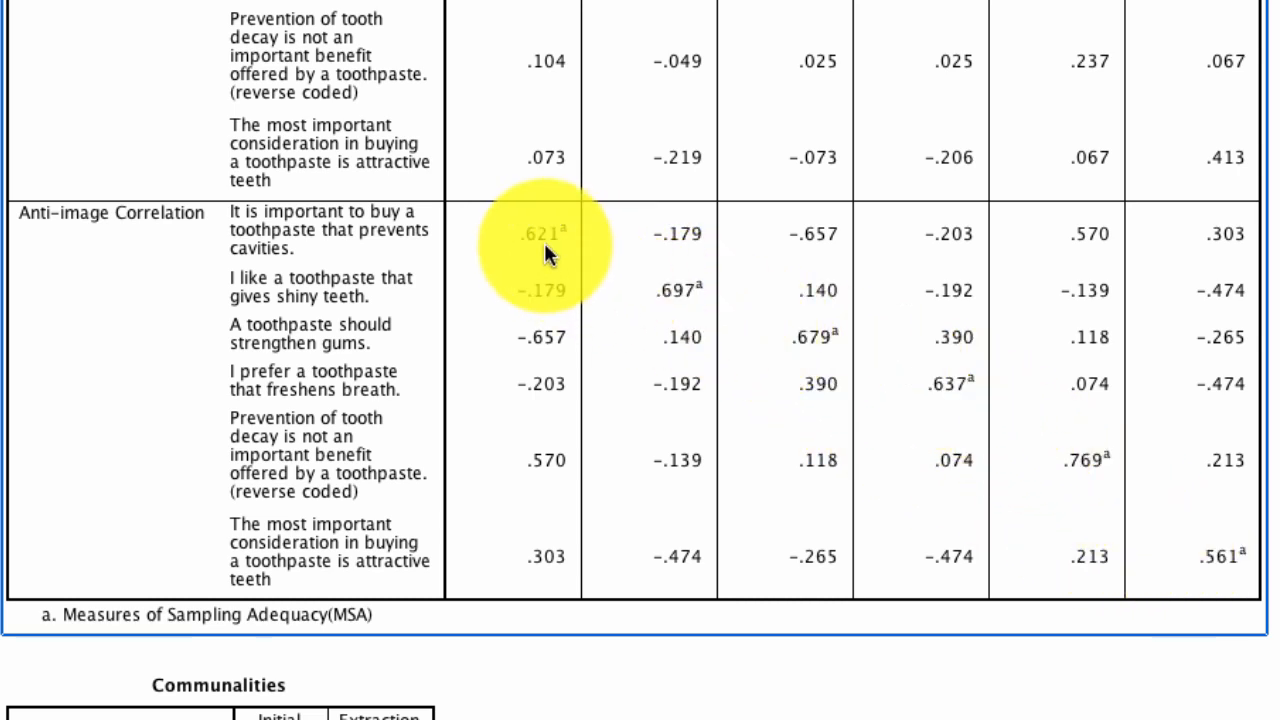
mouse_move(805, 345)
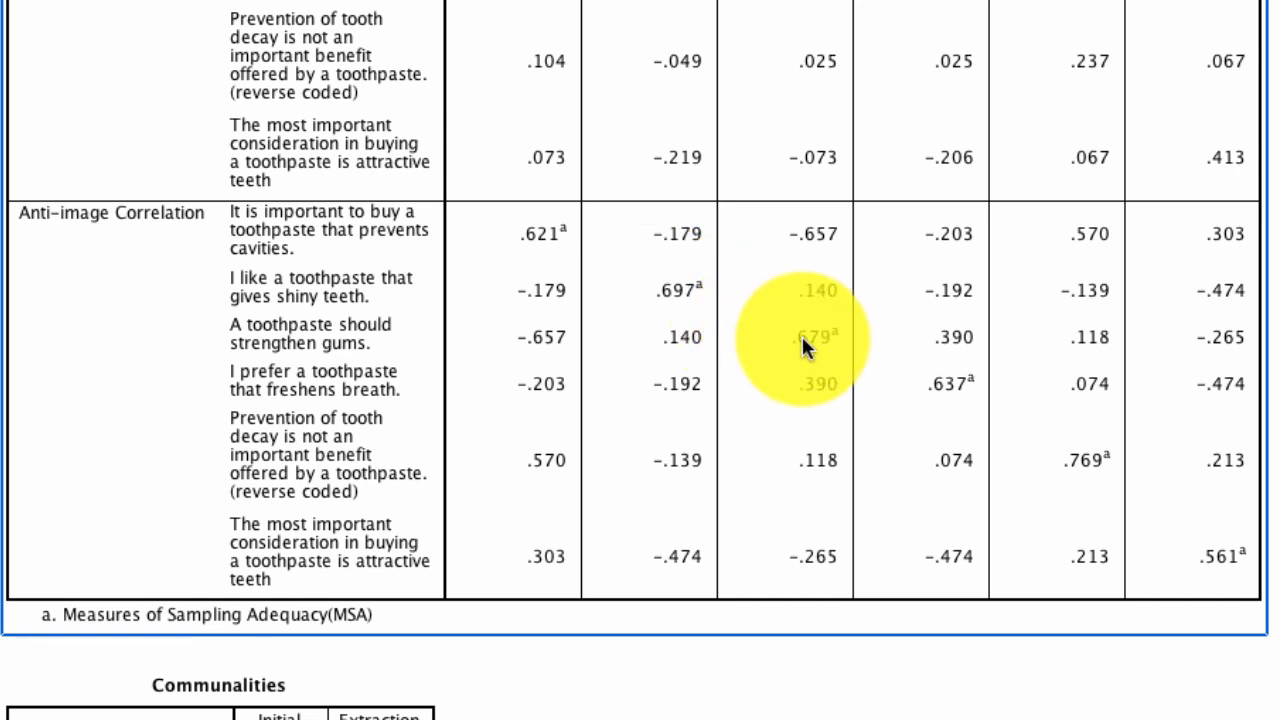
mouse_move(940, 405)
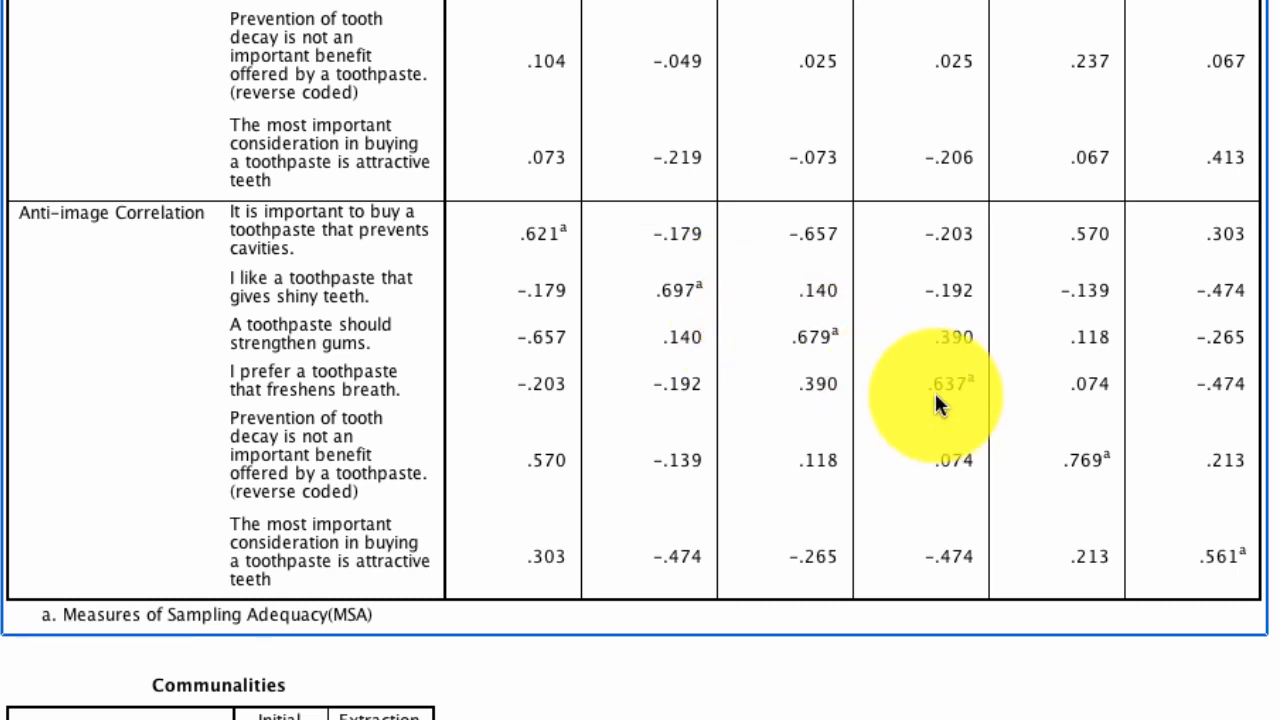
mouse_move(948, 432)
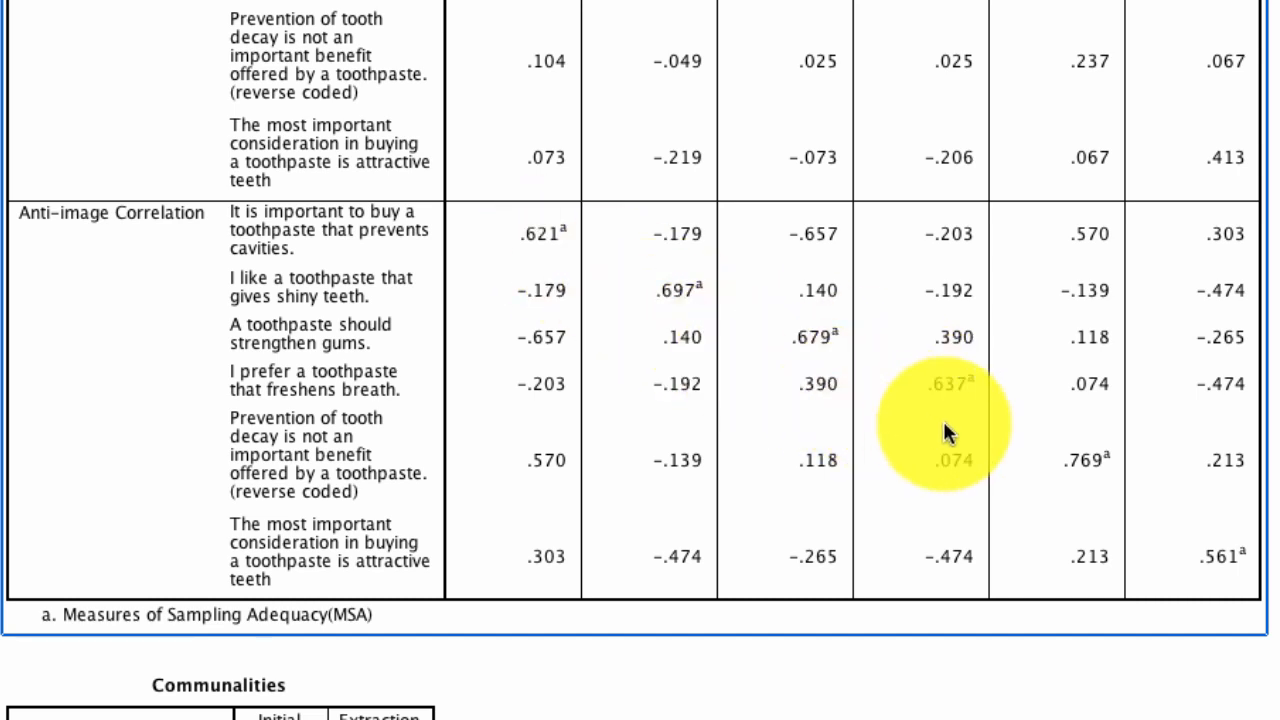
mouse_move(1190, 553)
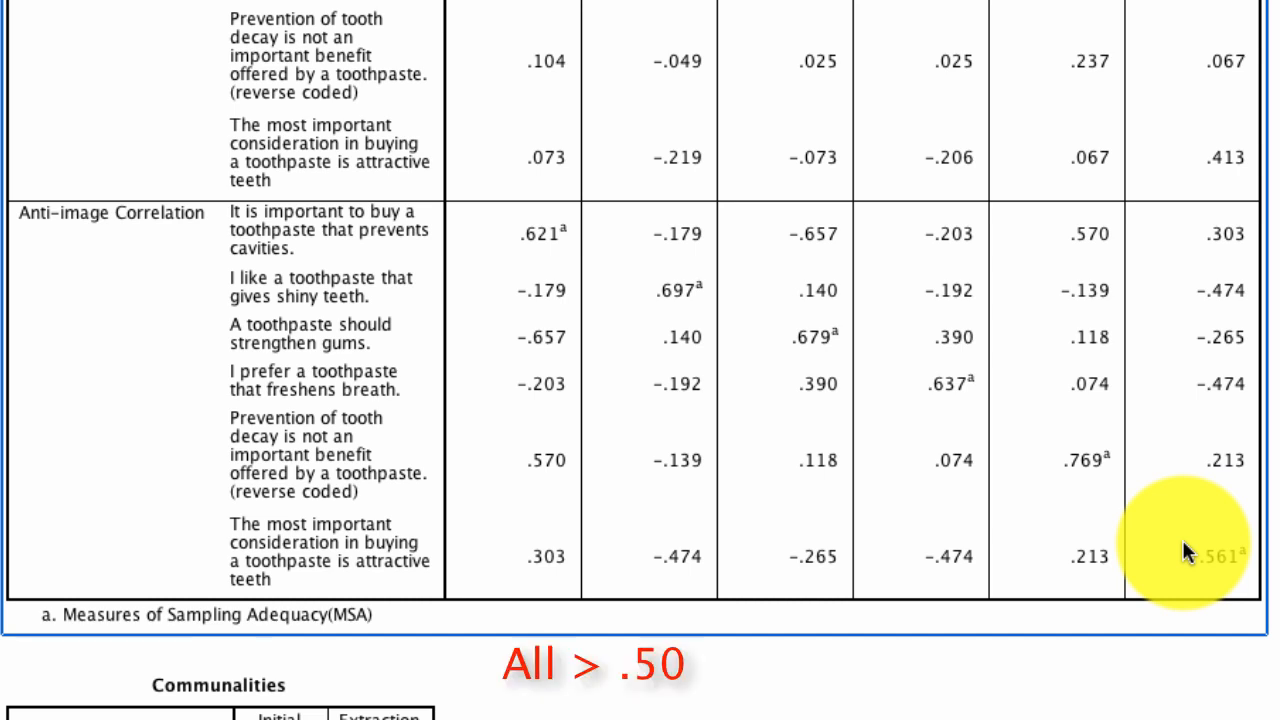
mouse_move(505, 250)
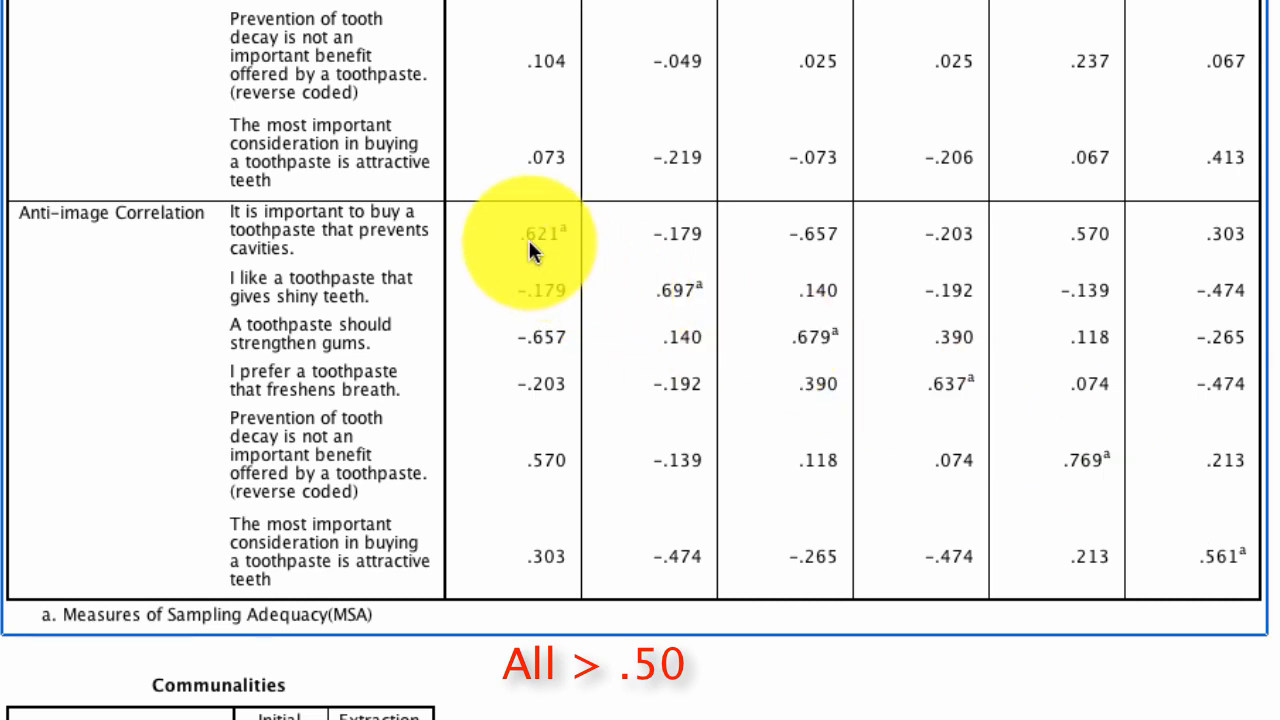
mouse_move(1200, 575)
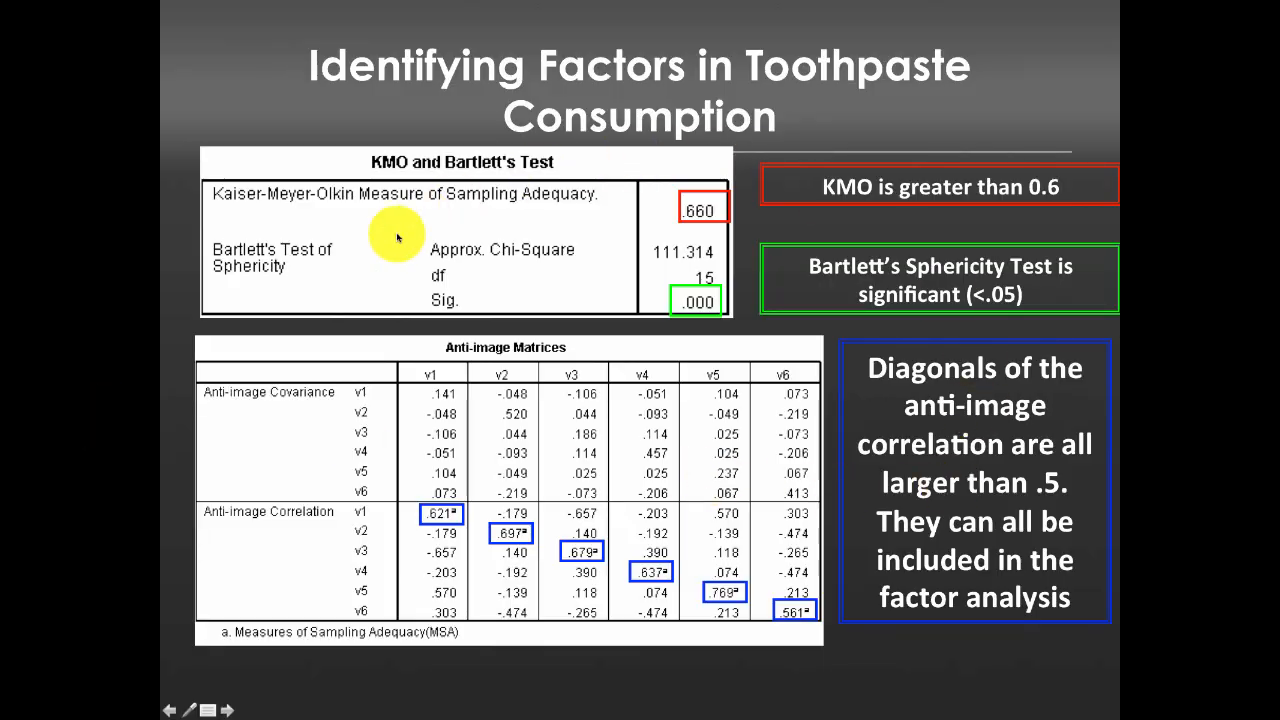
mouse_move(723, 490)
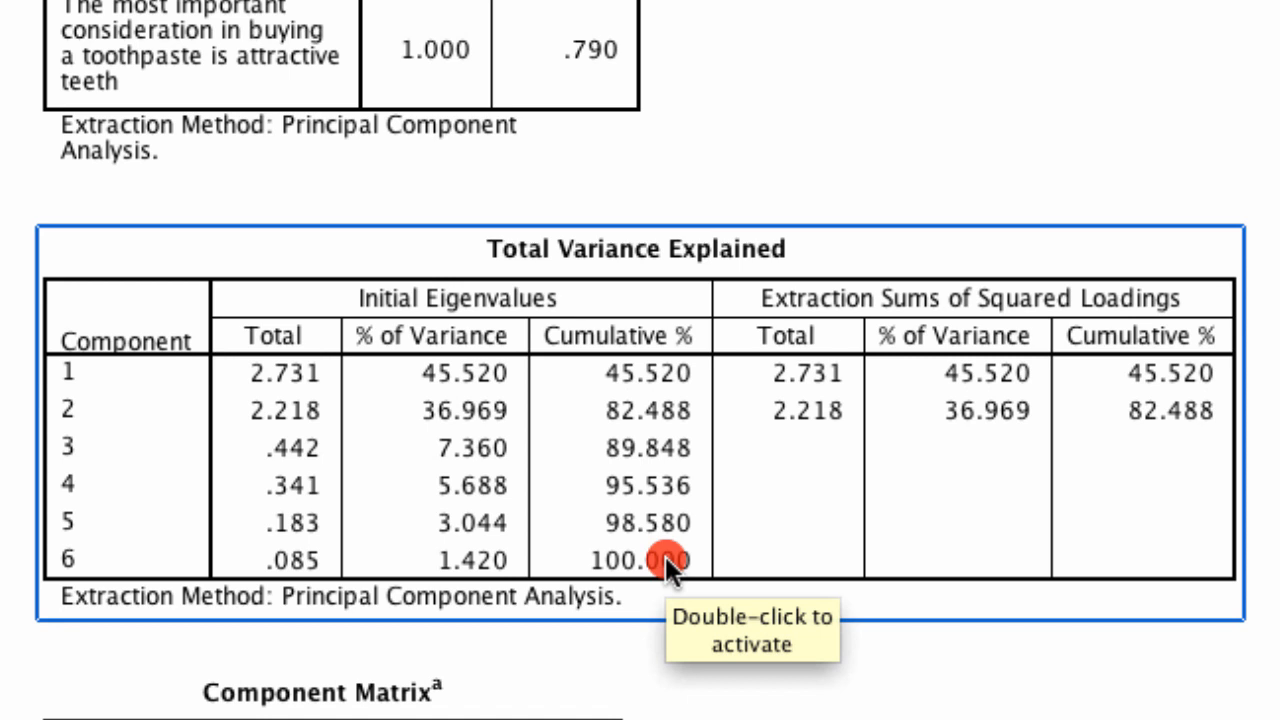
mouse_move(62, 414)
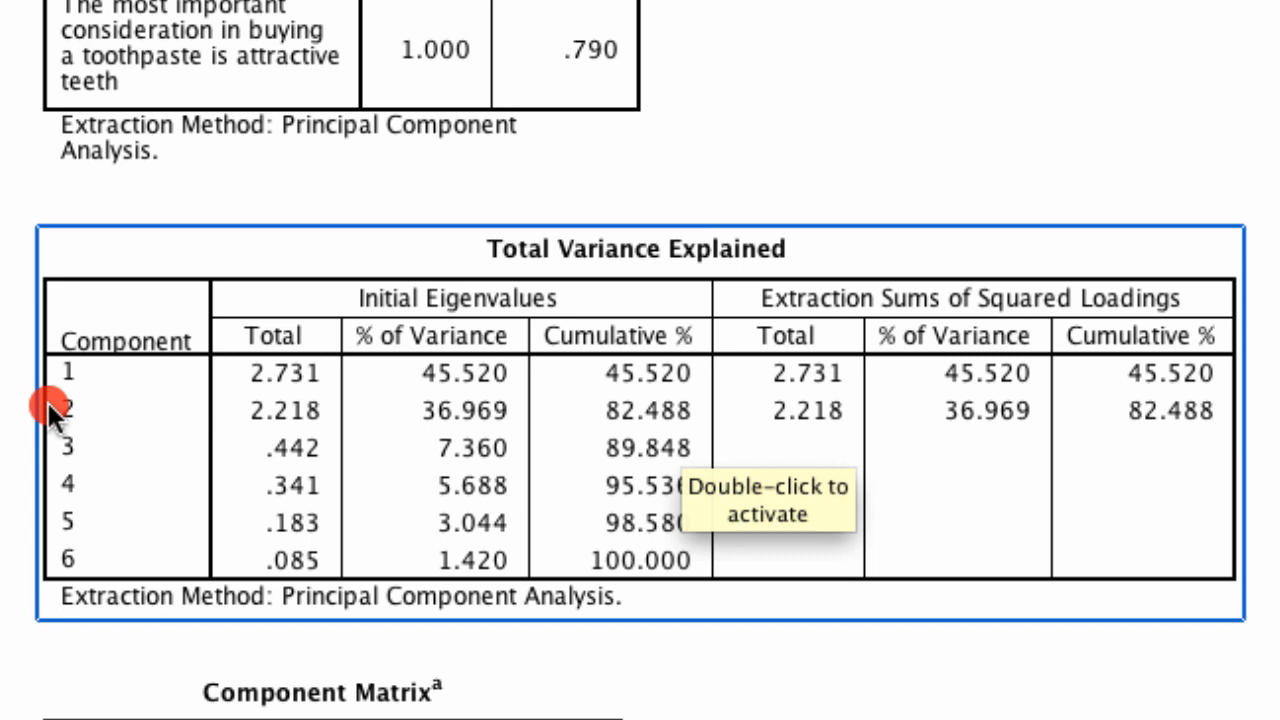
mouse_move(600, 420)
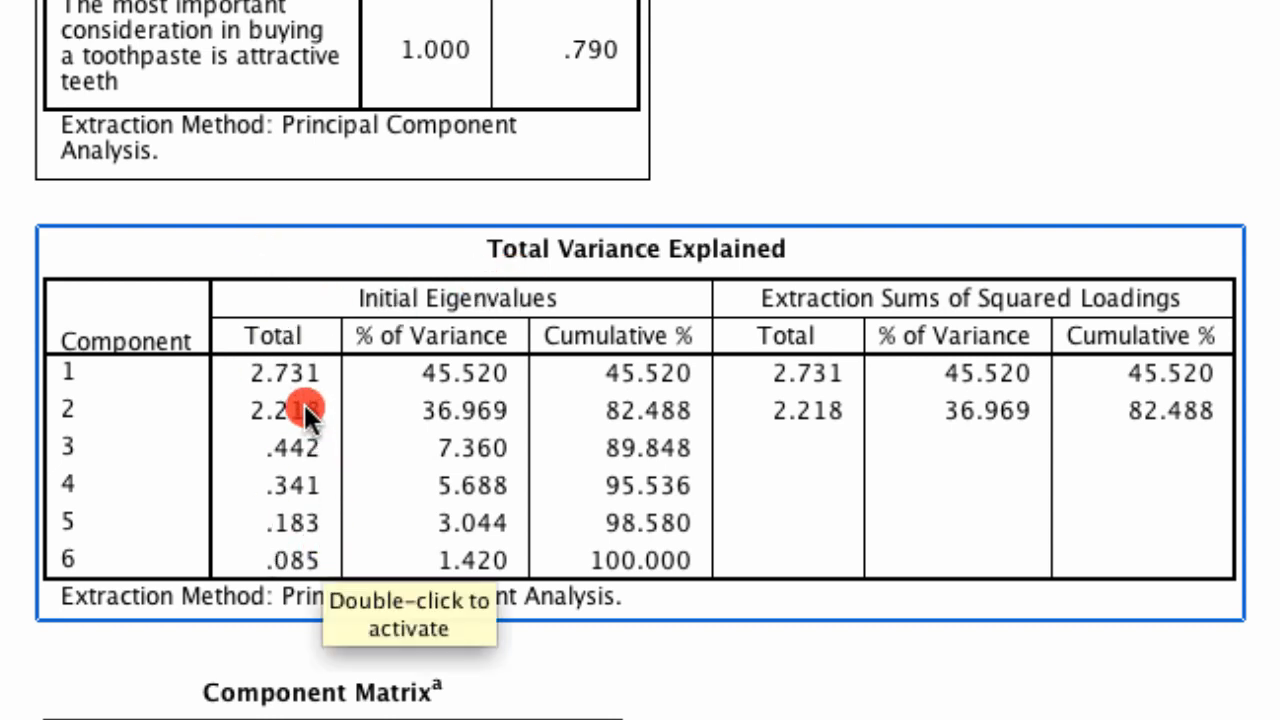
mouse_move(580, 430)
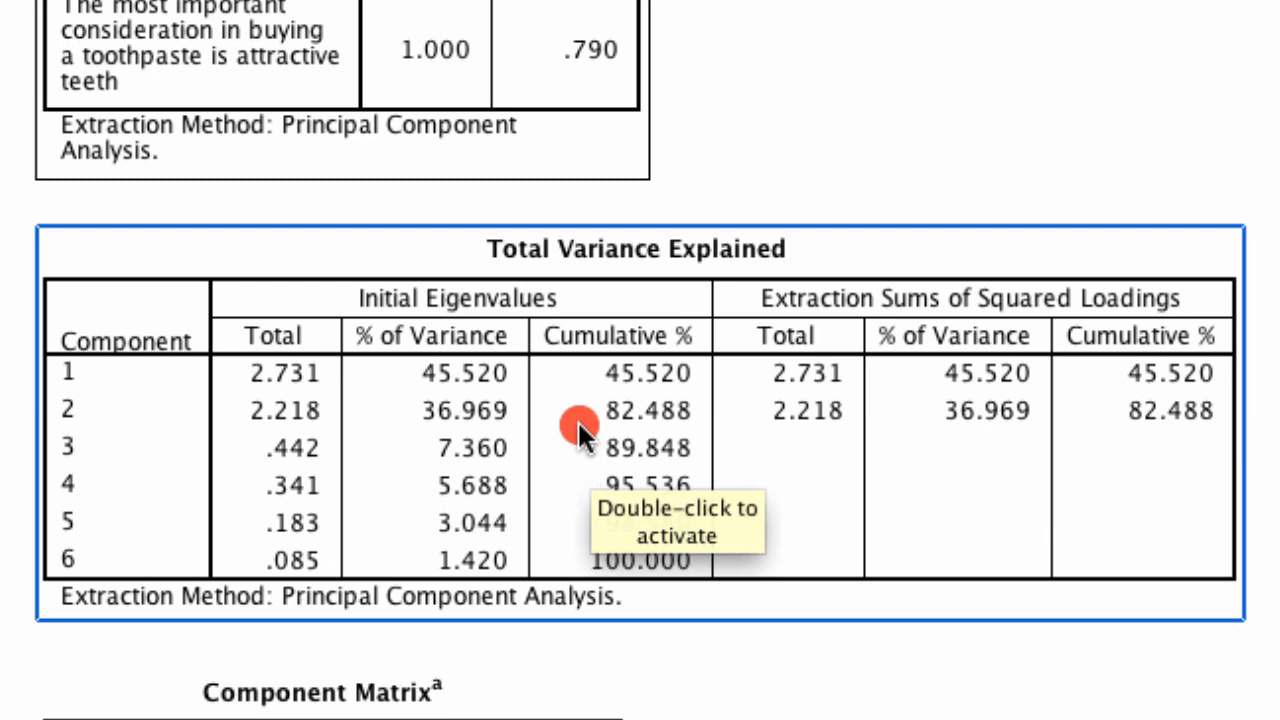